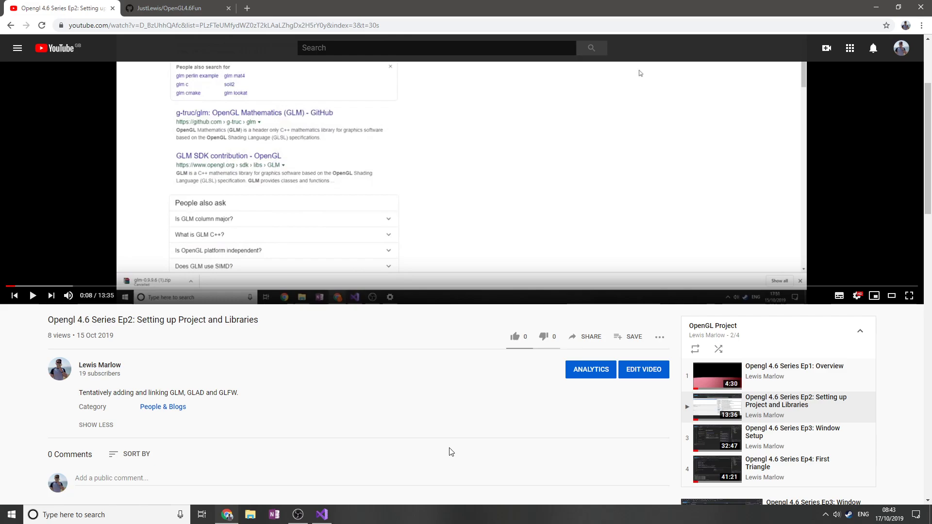
# - Switch to Visual Studio and read through OpenGL46Fun.cpp's GLFW/GLAD/GLM includes and render loop
pyautogui.click(321, 514)
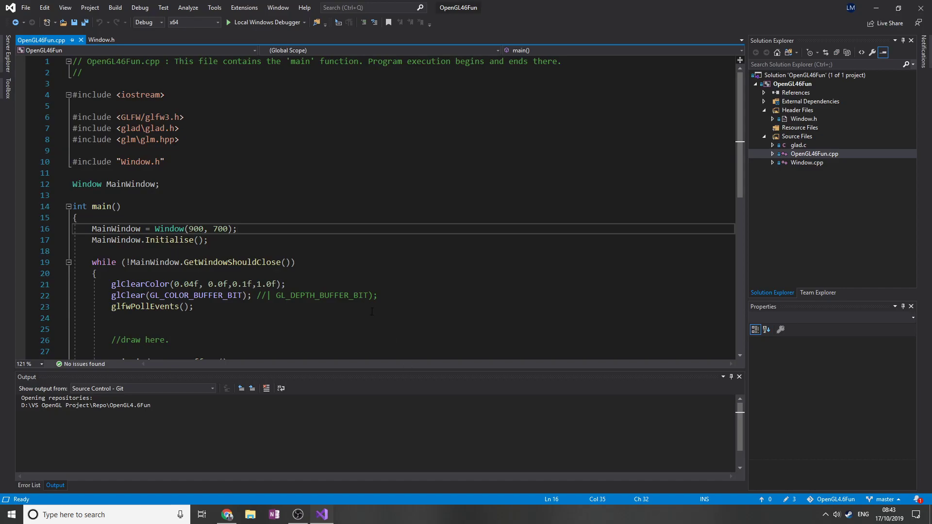
pyautogui.scroll(-3)
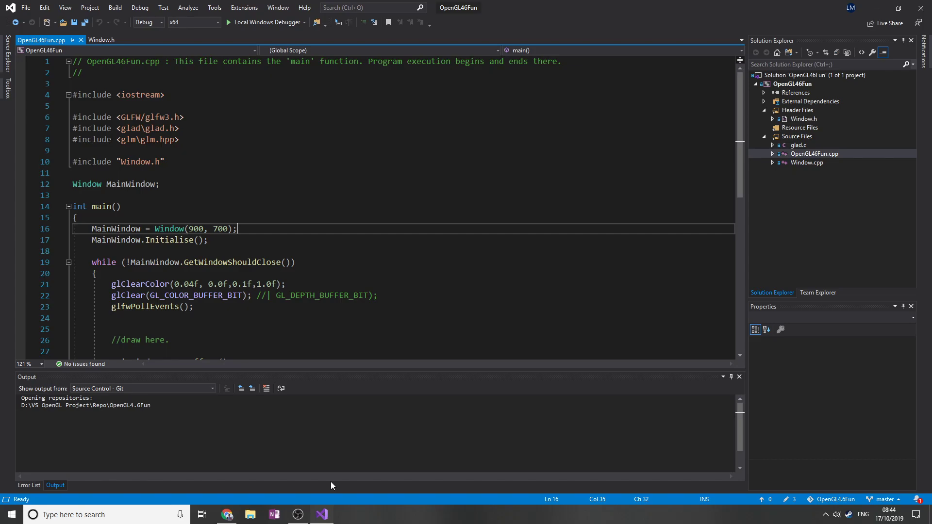
pyautogui.moveTo(227, 514)
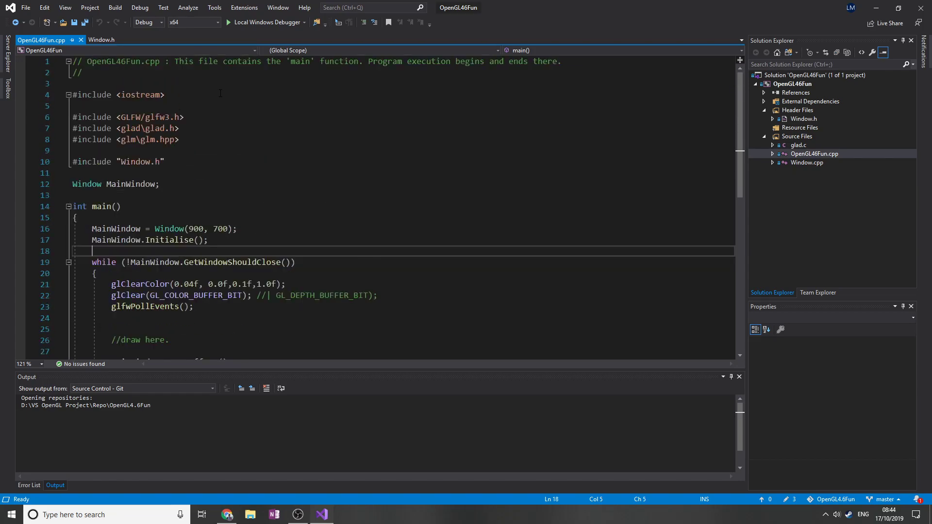
pyautogui.moveTo(72, 117); pyautogui.dragTo(180, 140)
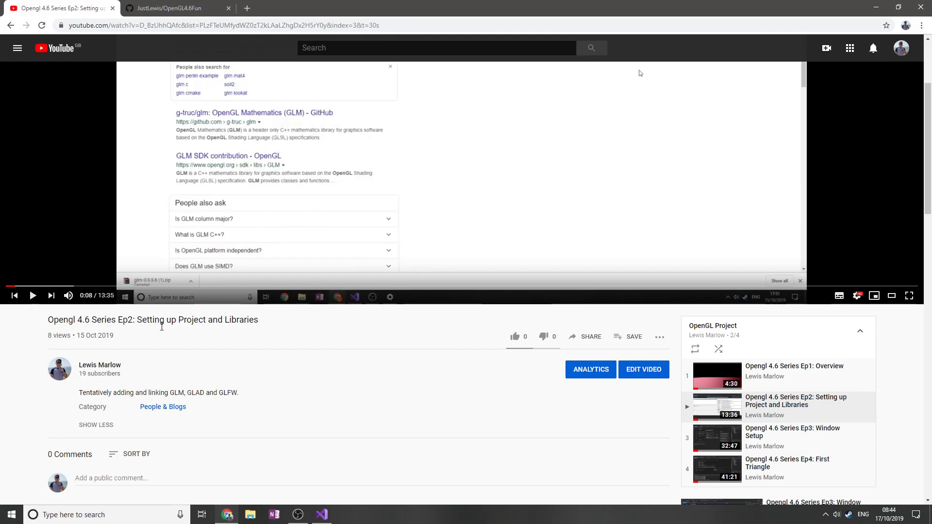
pyautogui.scroll(-3)
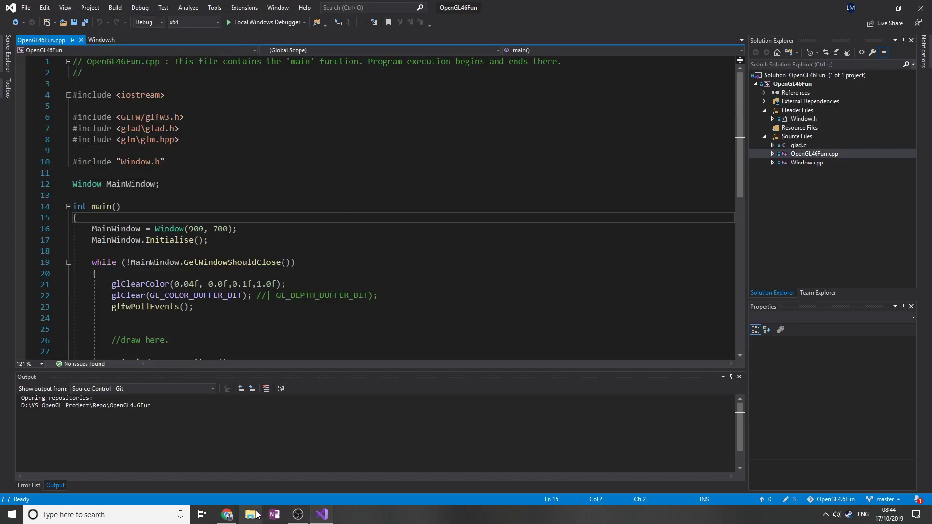
# - Open the OpenGL46Fun project folder in File Explorer and browse into the Libraries folder
pyautogui.rightClick(792, 83)
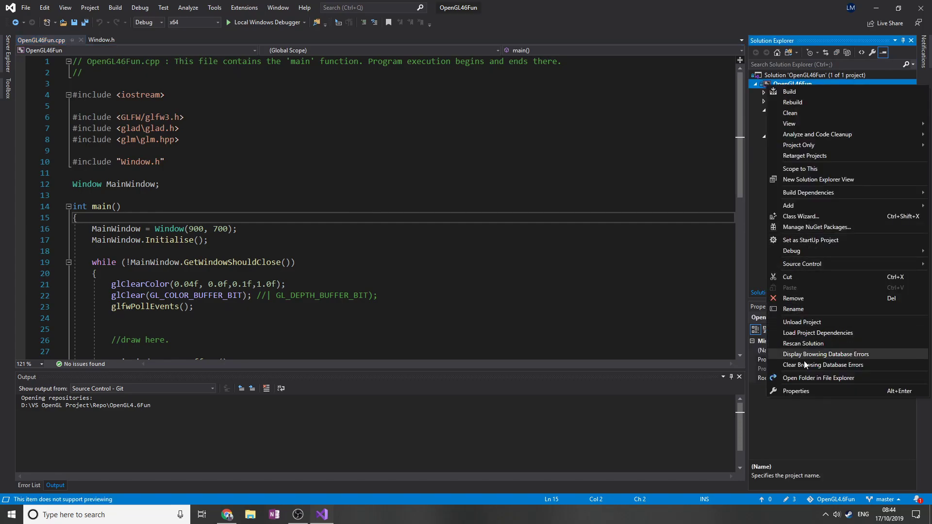
pyautogui.click(819, 378)
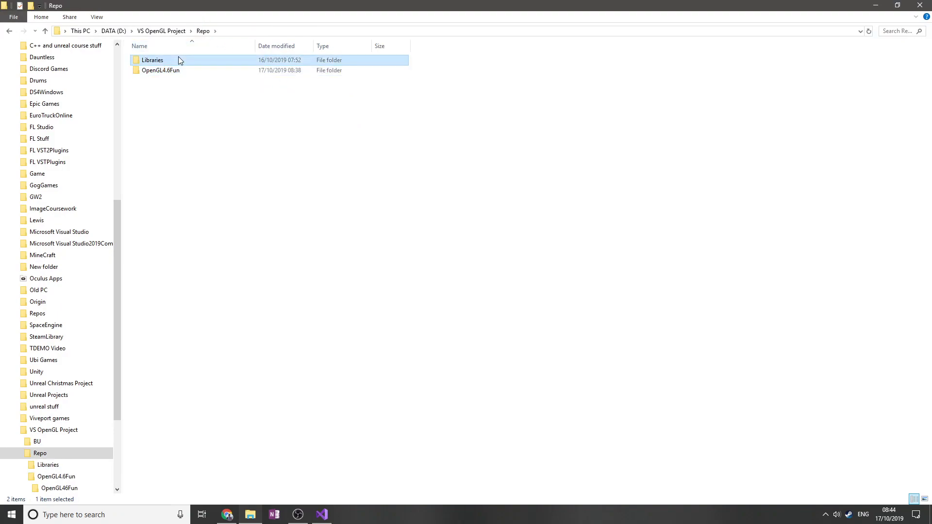
pyautogui.doubleClick(151, 59)
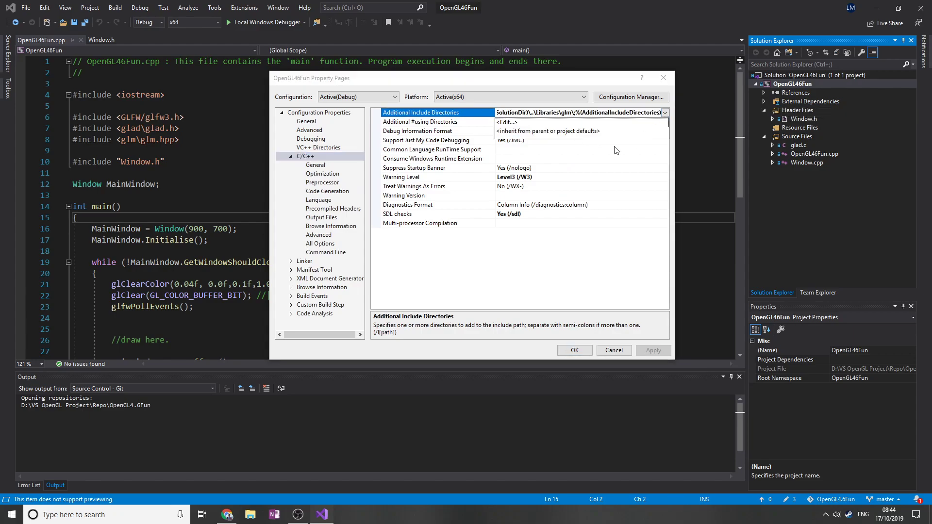
# - Review the glad, GLFW and glm entries in Additional Include Directories, then move toward Linker settings
pyautogui.click(508, 121)
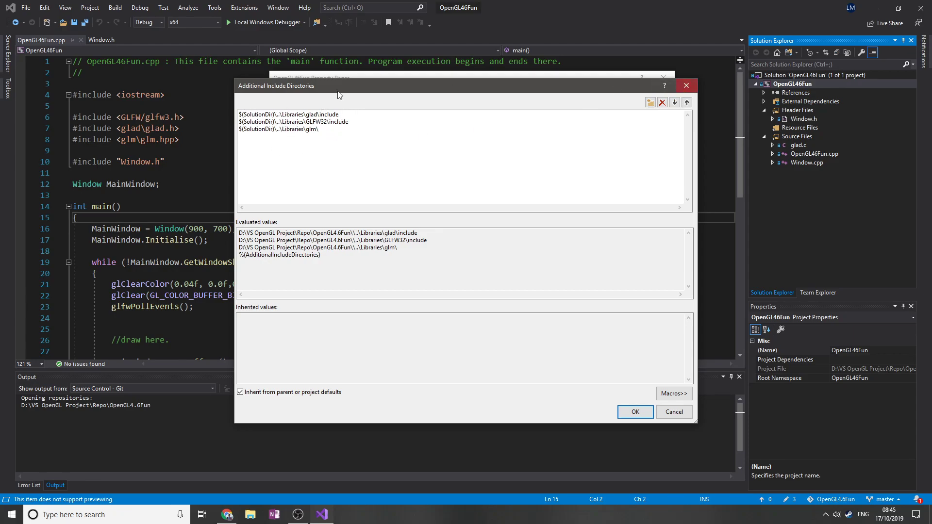
pyautogui.click(634, 411)
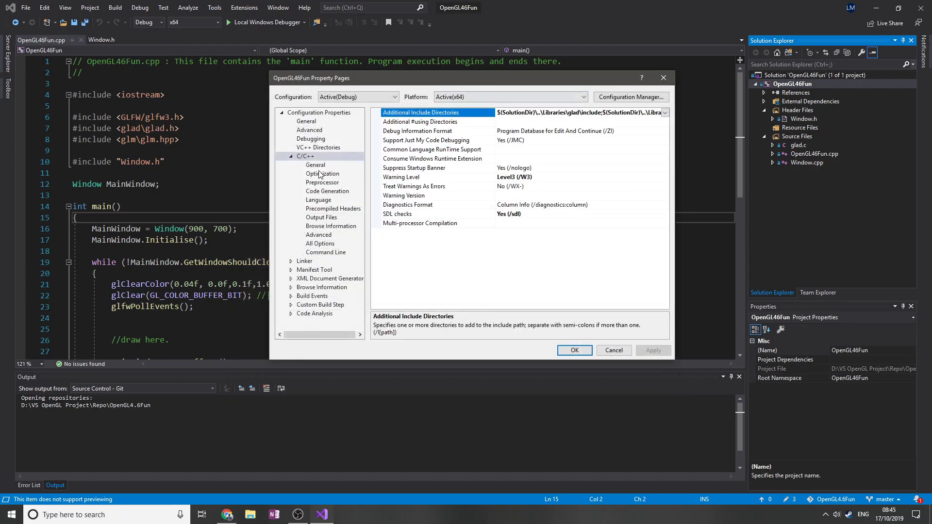
pyautogui.click(316, 234)
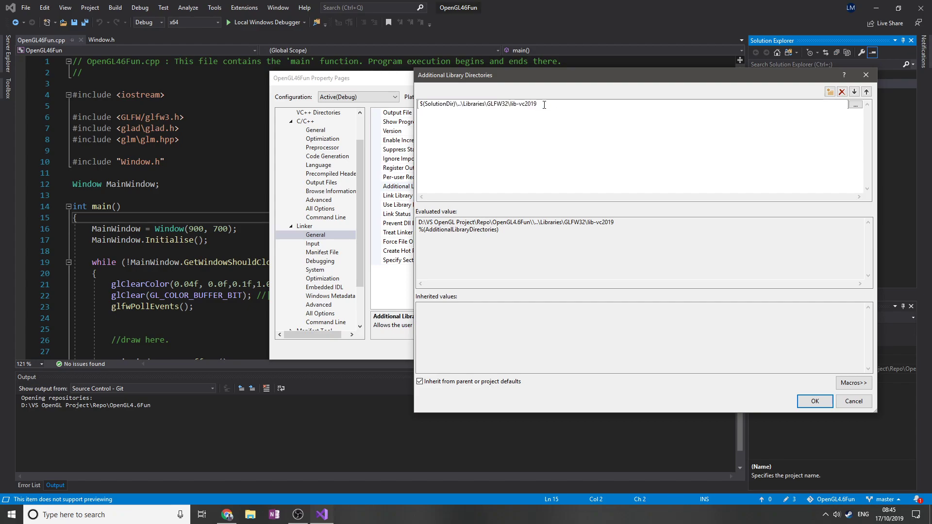
# - Verify the GLFW32 lib-vc2019 library directory and the glfw3.lib additional dependency in Linker settings
pyautogui.doubleClick(522, 103)
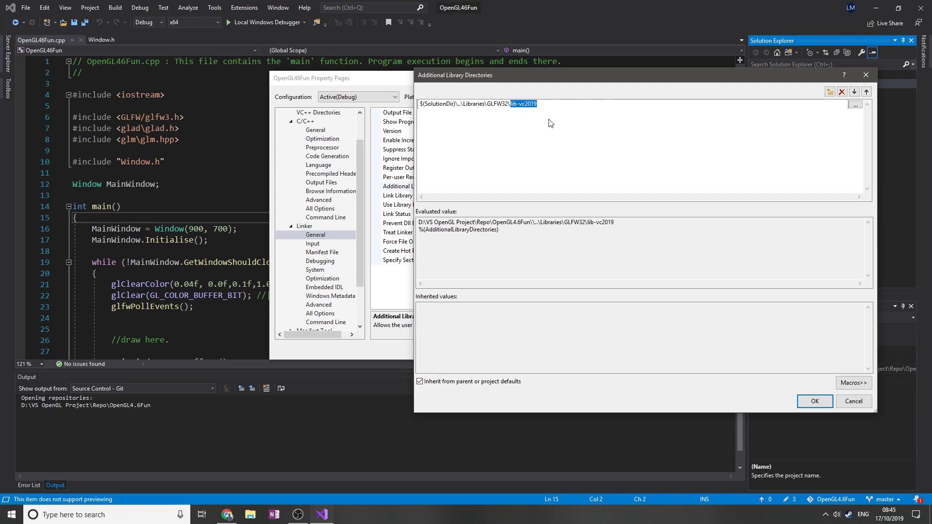
pyautogui.click(815, 402)
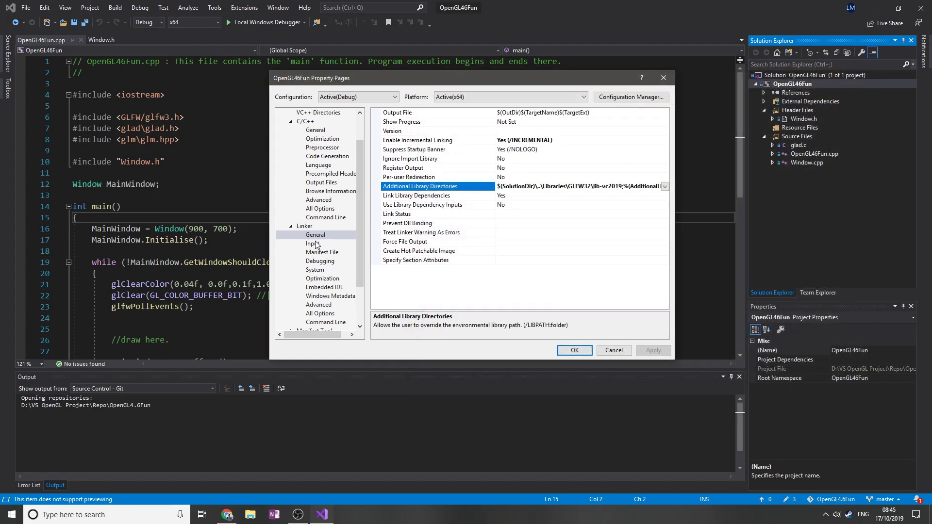
pyautogui.click(312, 243)
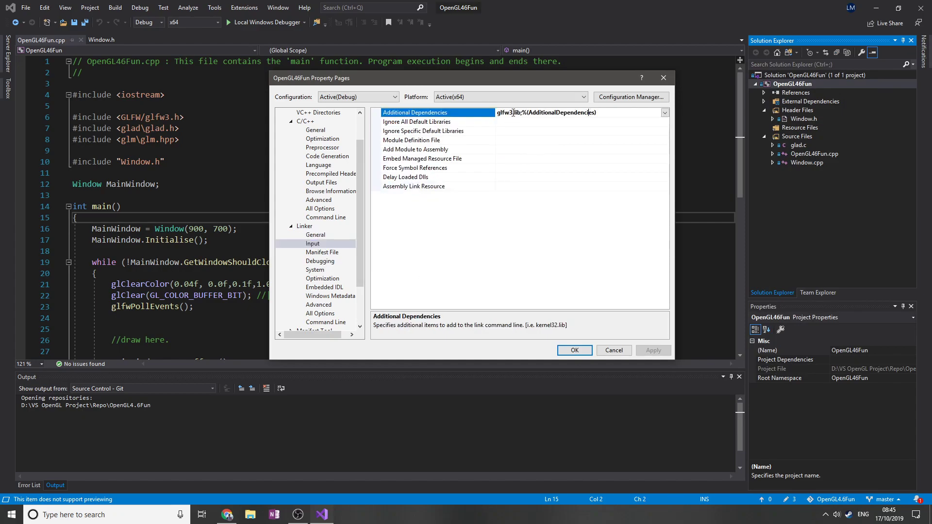
pyautogui.doubleClick(506, 113)
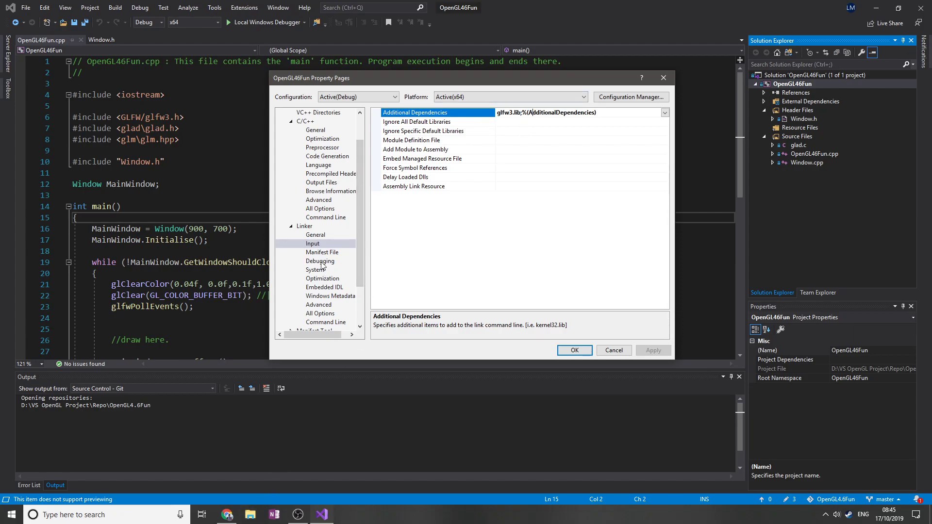
pyautogui.click(316, 234)
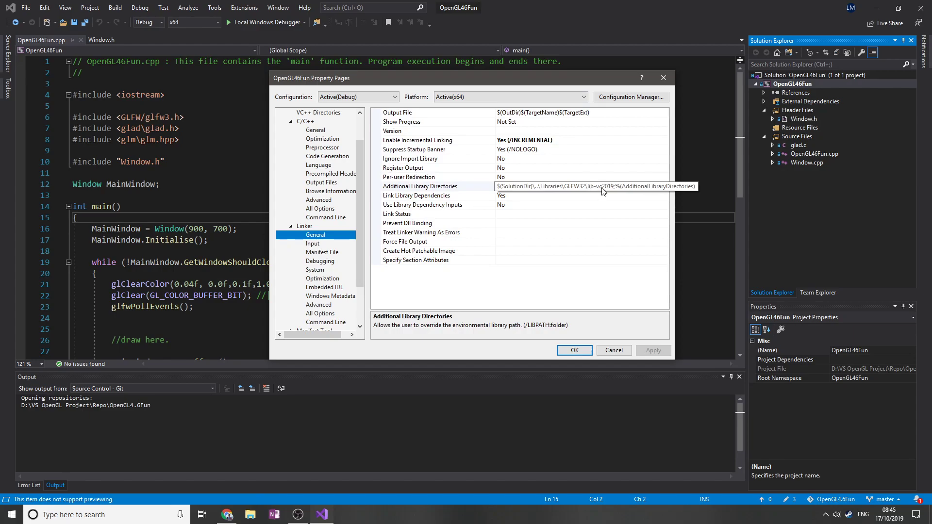
pyautogui.click(313, 243)
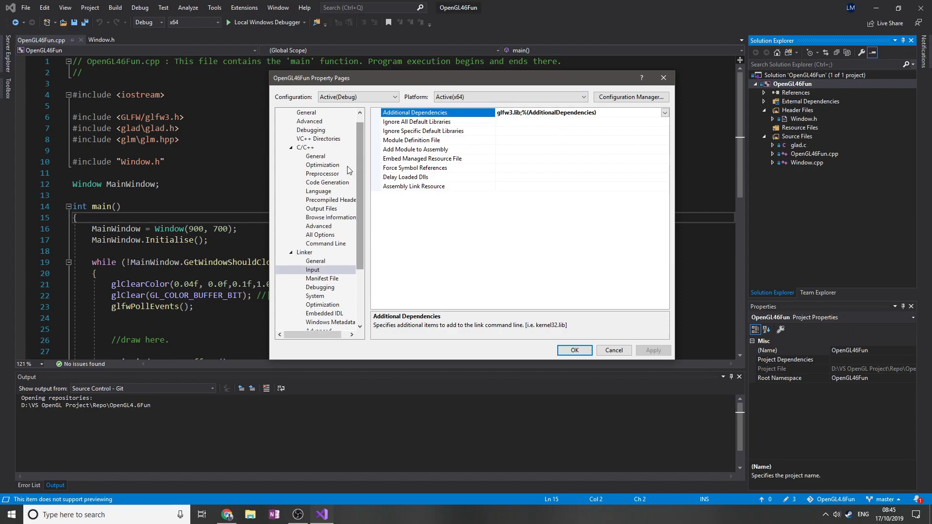
# - Inspect the GLFW_INCLUDE_NONE entry under C/C++ Preprocessor, then close Property Pages
pyautogui.click(323, 174)
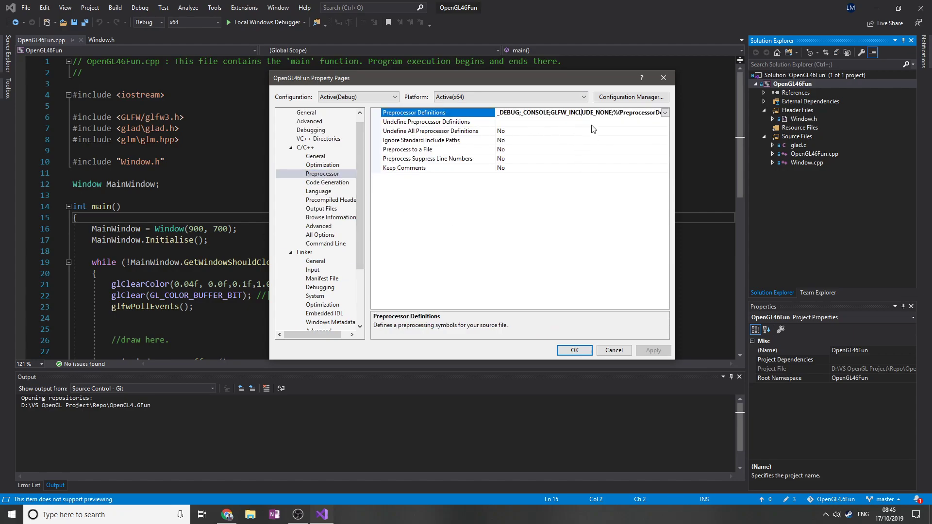
pyautogui.click(561, 112)
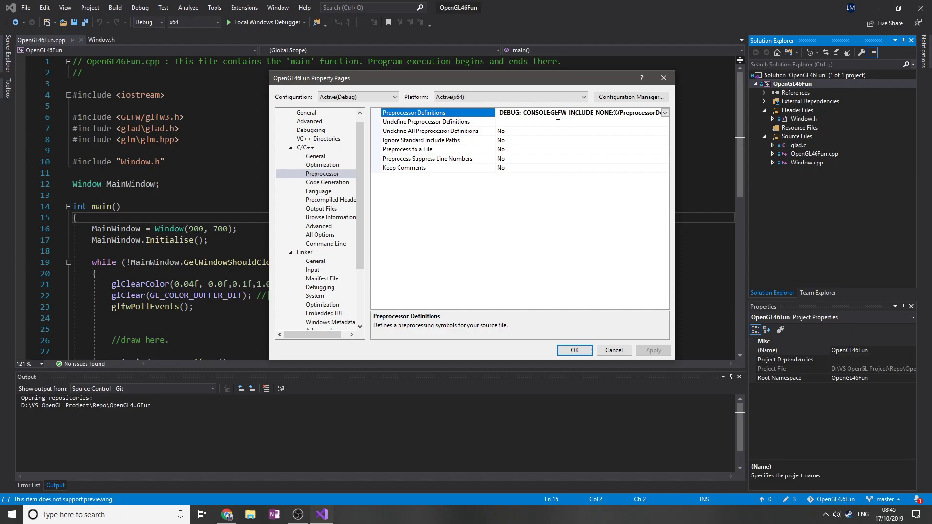
pyautogui.click(431, 122)
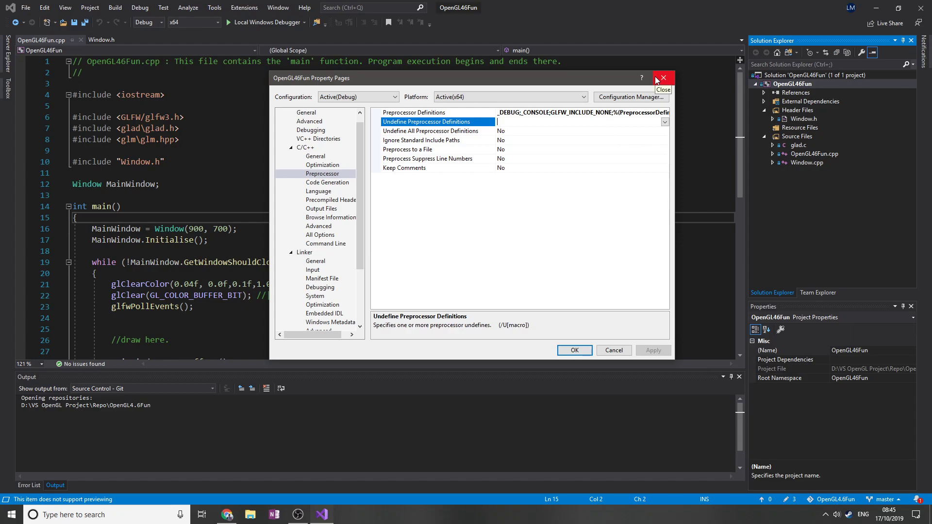
pyautogui.click(662, 78)
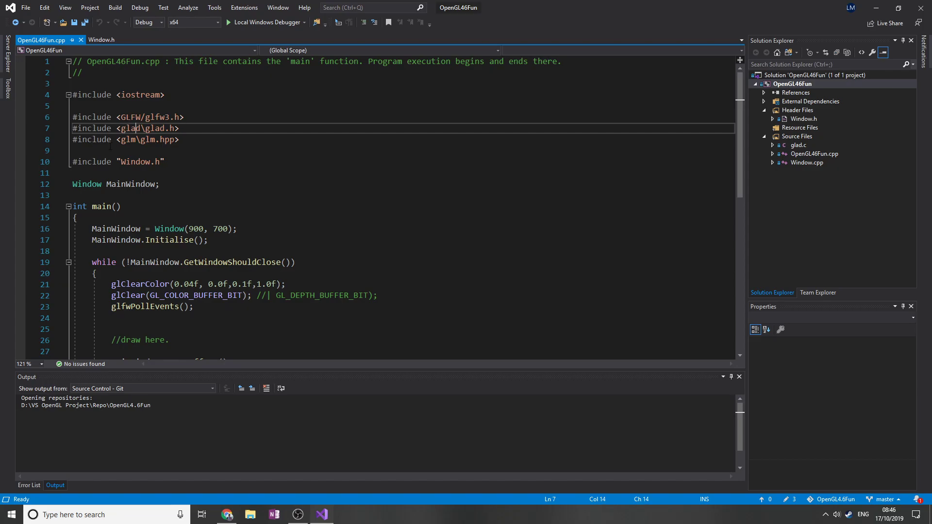
# - Select the glad include line and scroll through the Window class declaration in Window.h
pyautogui.tripleClick(127, 116)
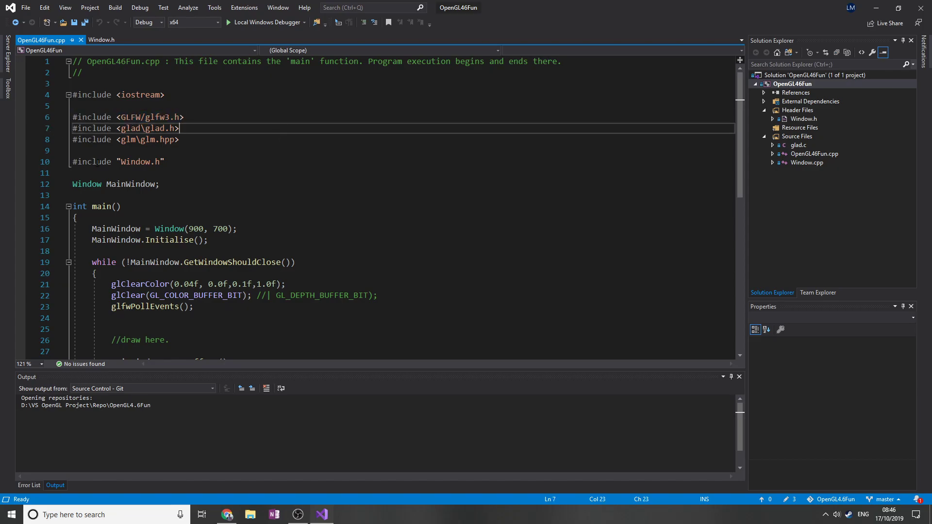
pyautogui.scroll(-3)
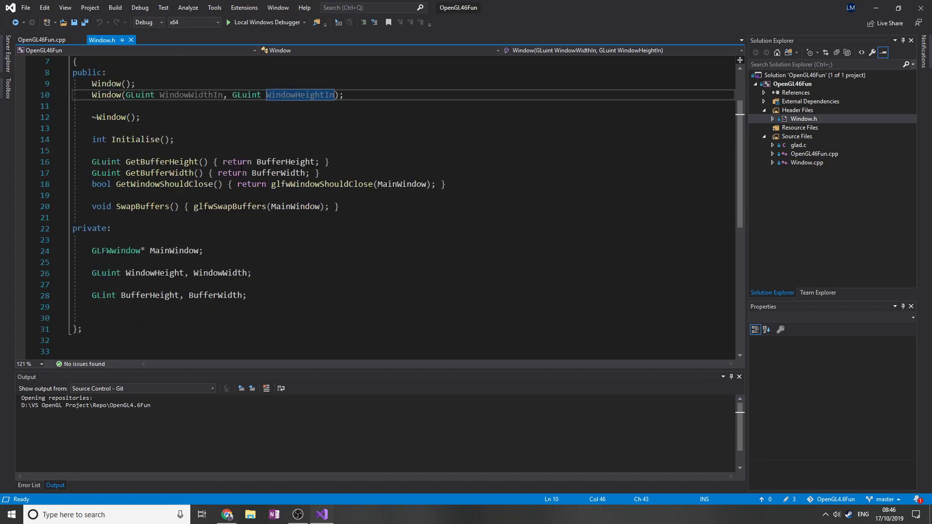
pyautogui.click(95, 128)
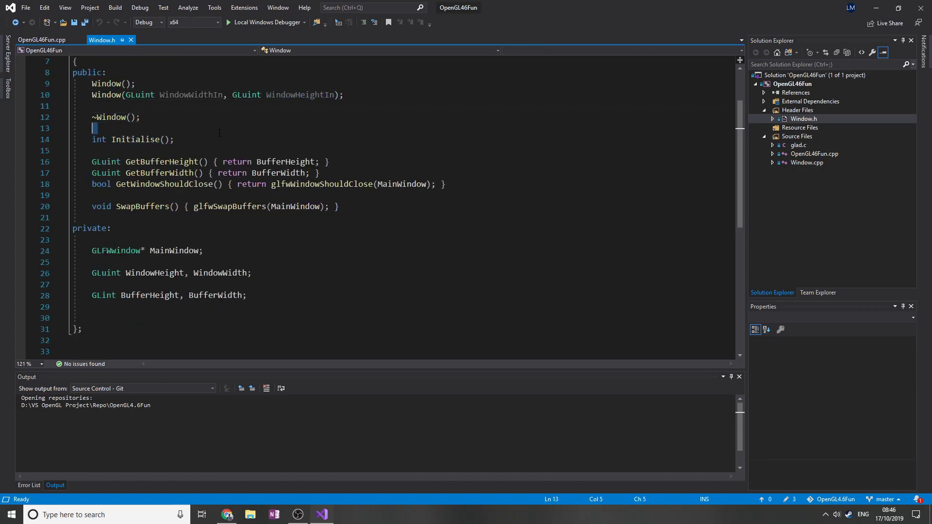
pyautogui.click(149, 139)
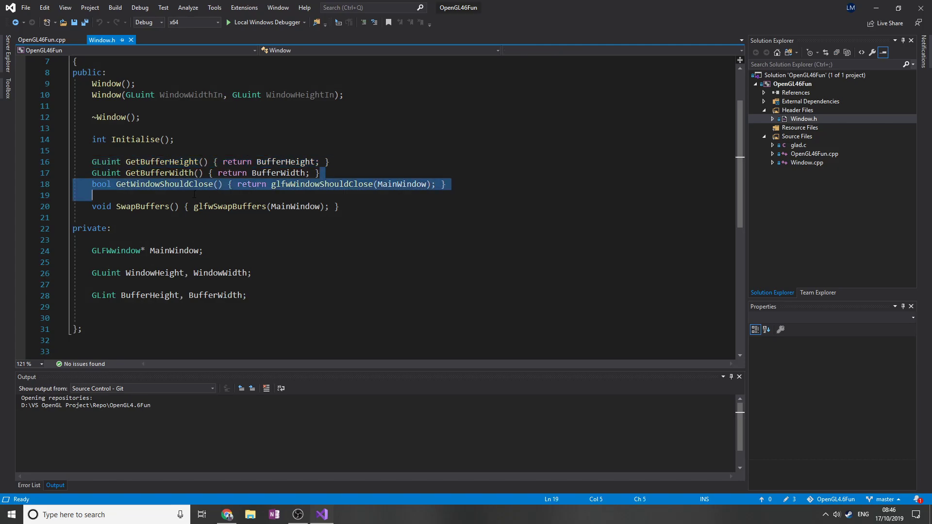
pyautogui.click(232, 184)
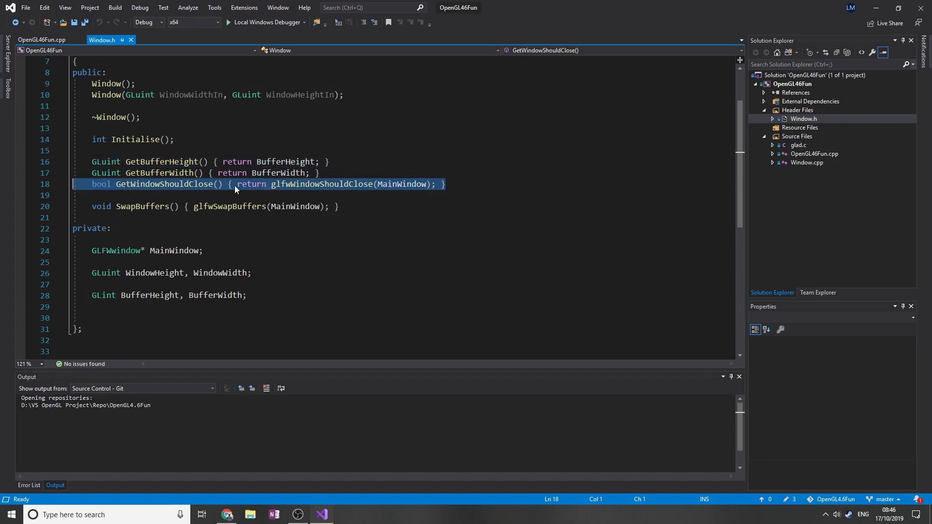
pyautogui.click(39, 40)
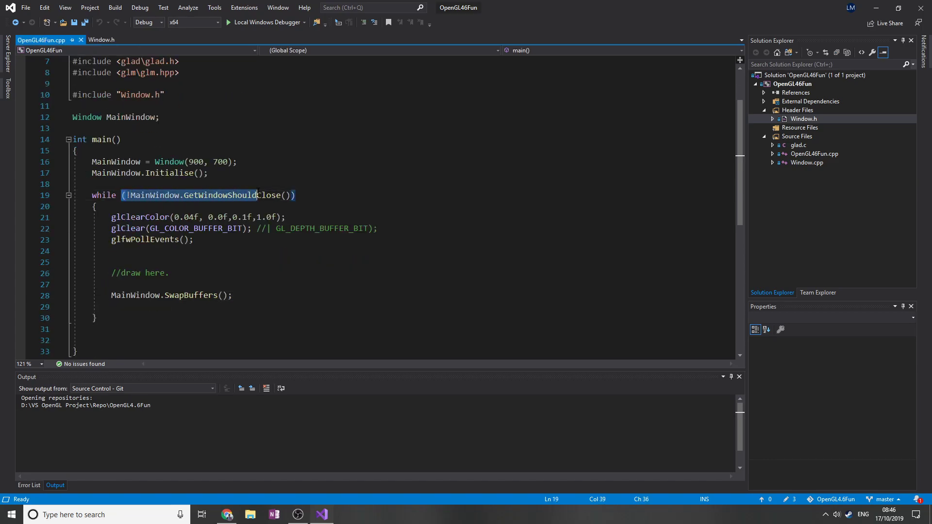
pyautogui.click(295, 195)
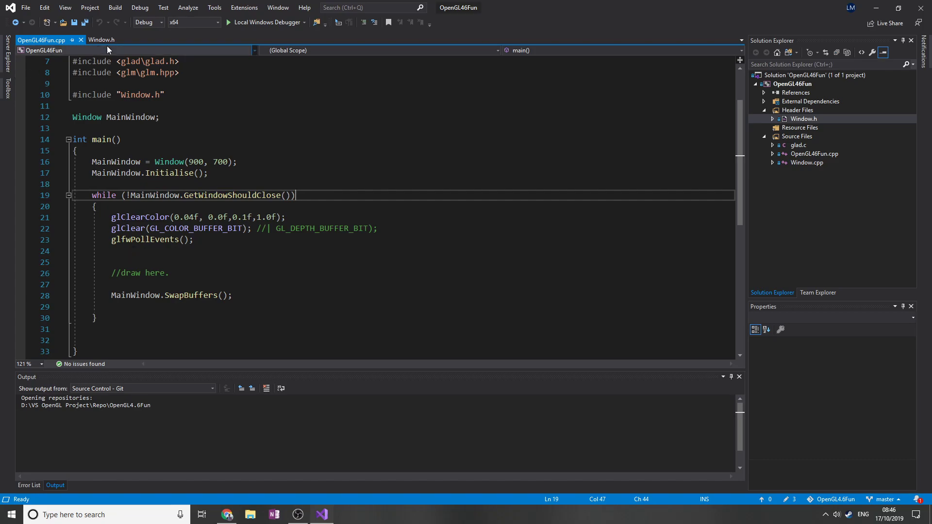
pyautogui.click(101, 40)
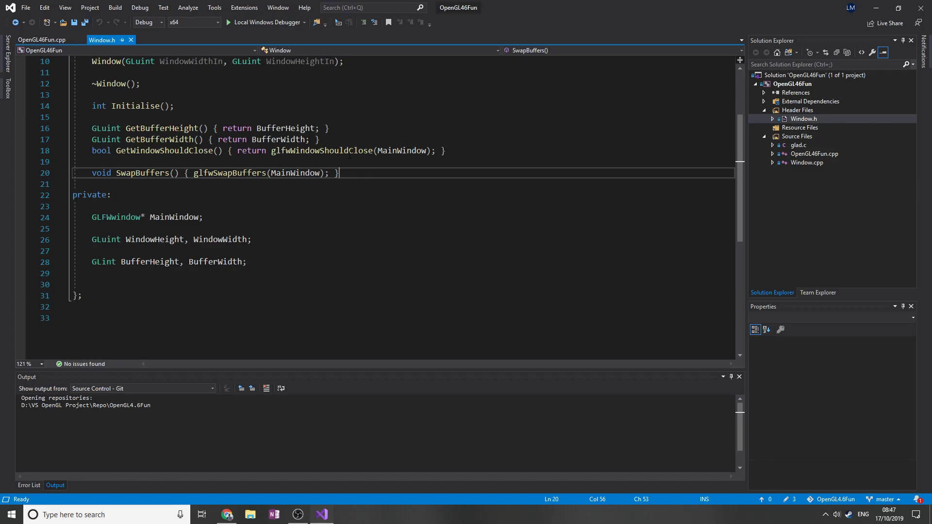
pyautogui.click(42, 40)
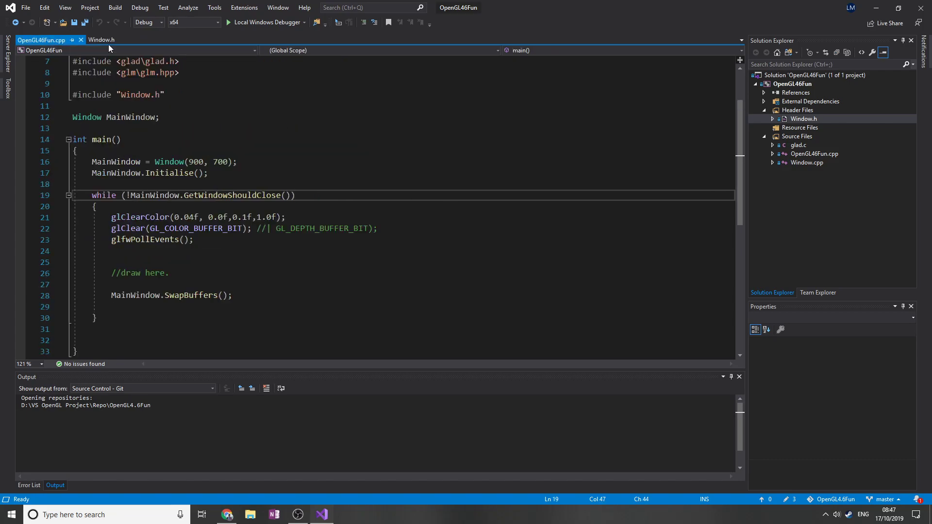
pyautogui.click(101, 40)
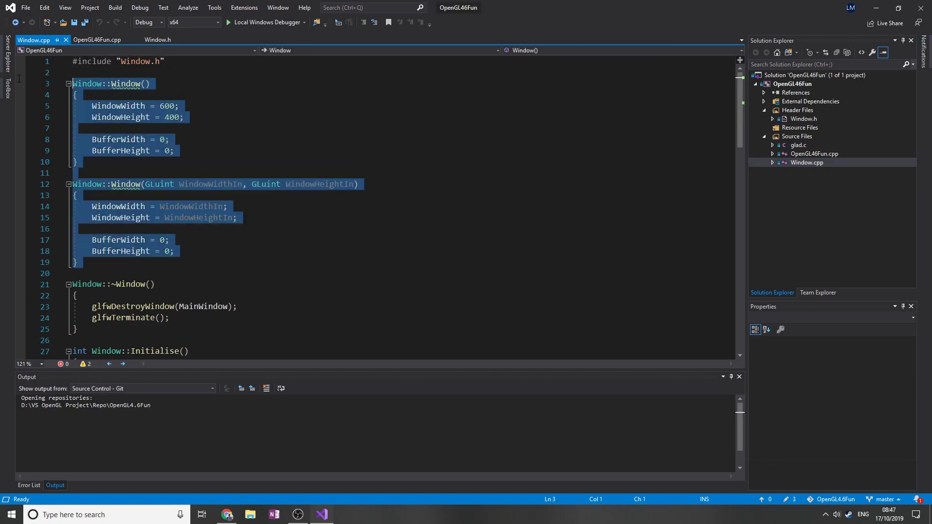
# - Scroll Window.cpp to the destructor and Initialise, and view the glfwInit documentation tooltip
pyautogui.scroll(-3)
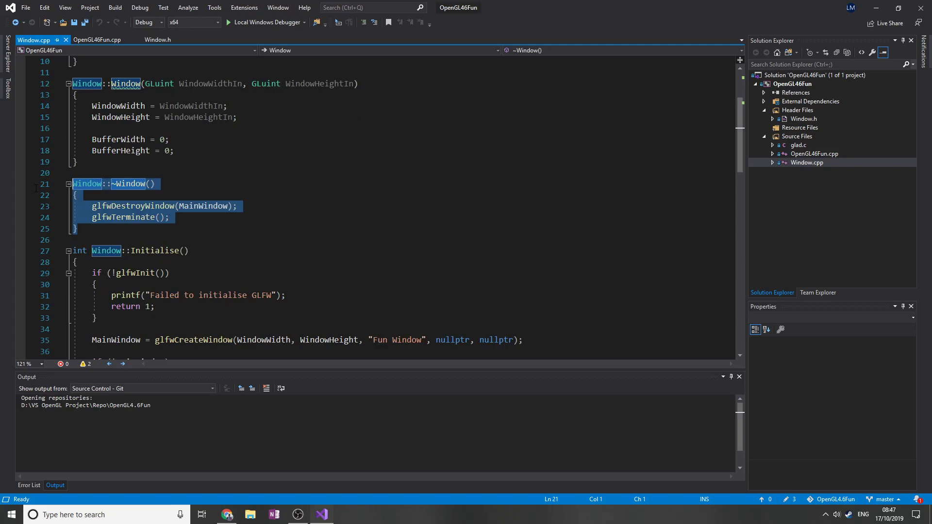
pyautogui.scroll(-3)
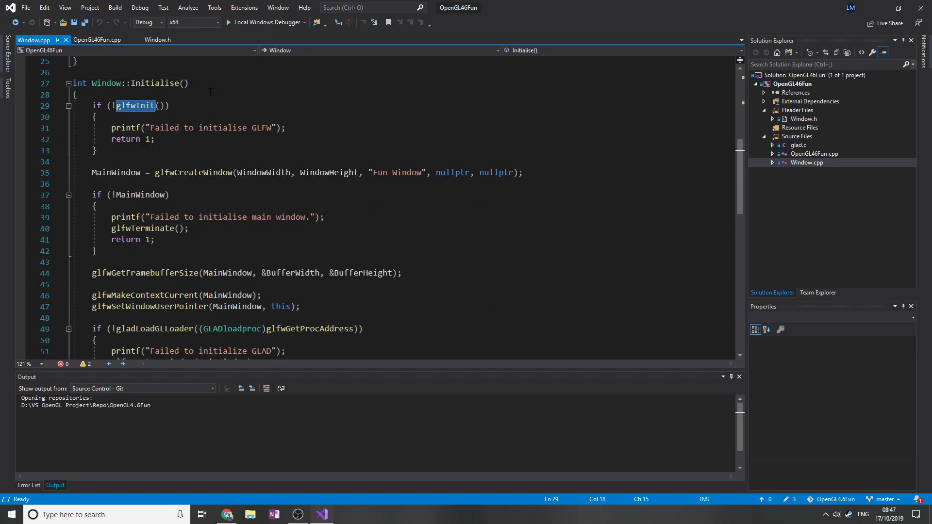
pyautogui.click(116, 106)
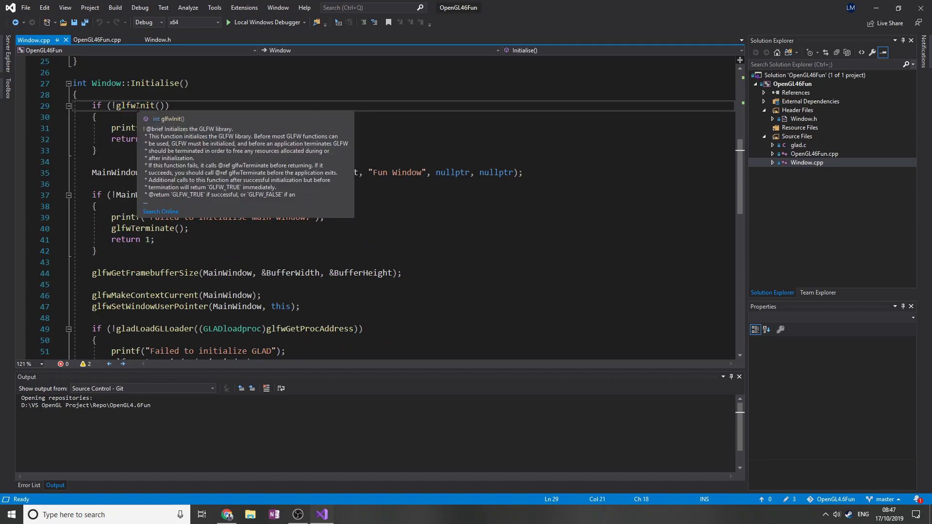
pyautogui.click(76, 95)
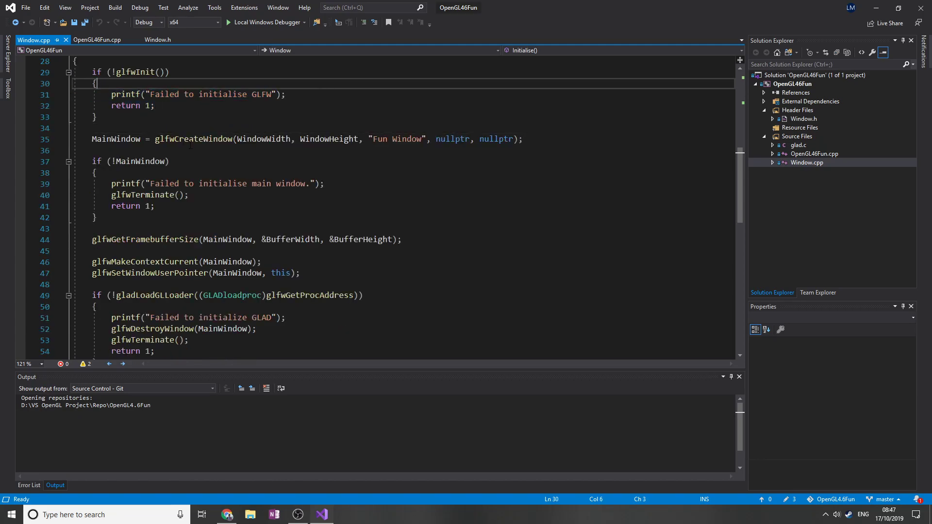
pyautogui.moveTo(95, 83); pyautogui.dragTo(99, 117)
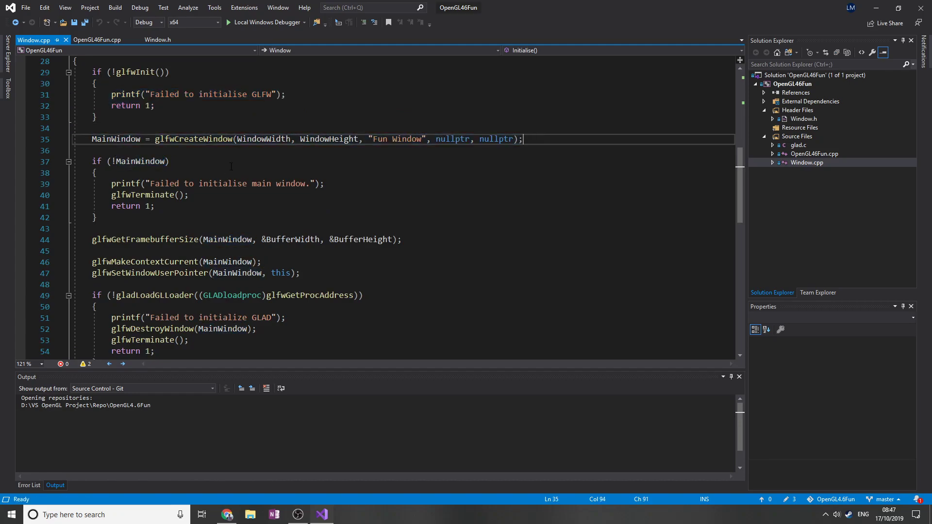
pyautogui.scroll(-3)
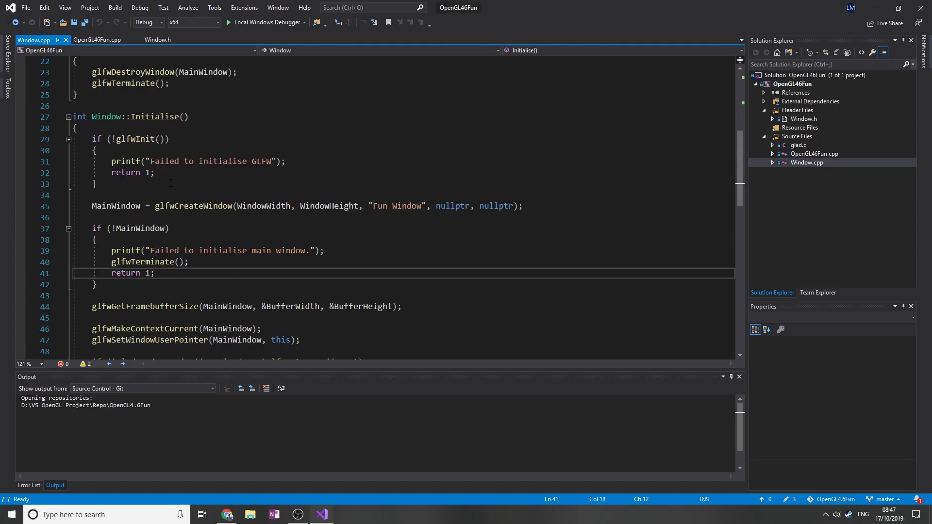
pyautogui.scroll(-3)
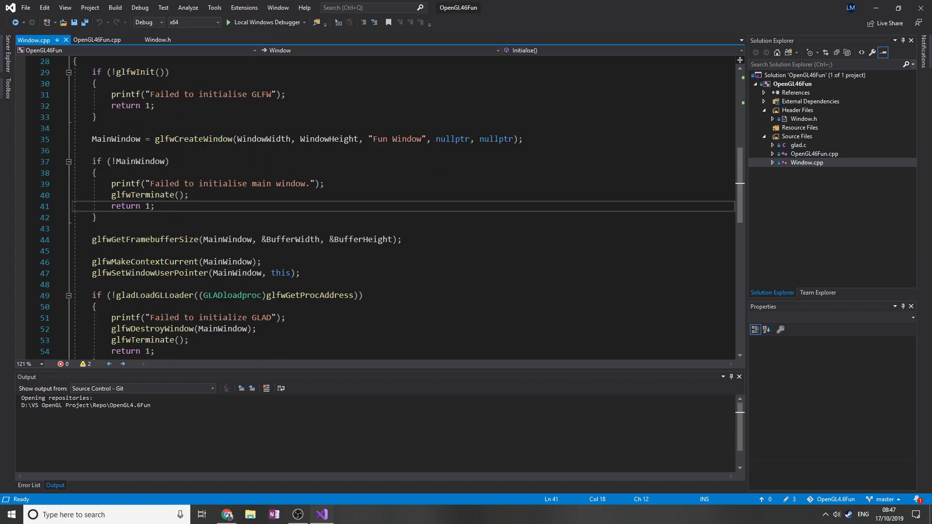
pyautogui.scroll(-3)
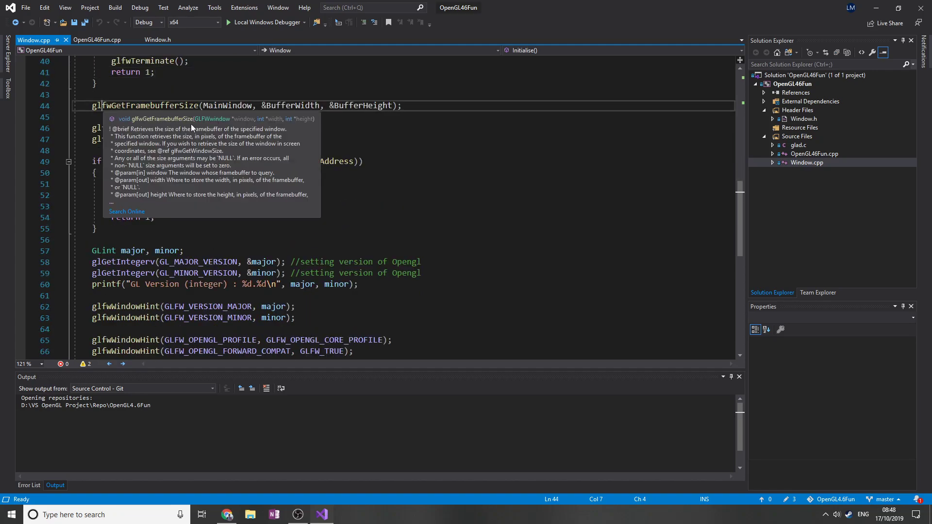
pyautogui.doubleClick(362, 105)
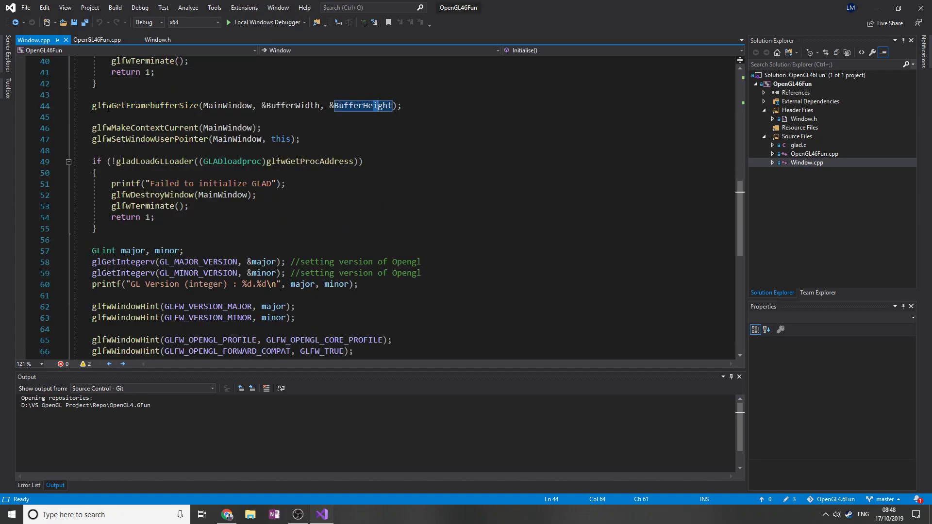
pyautogui.click(90, 95)
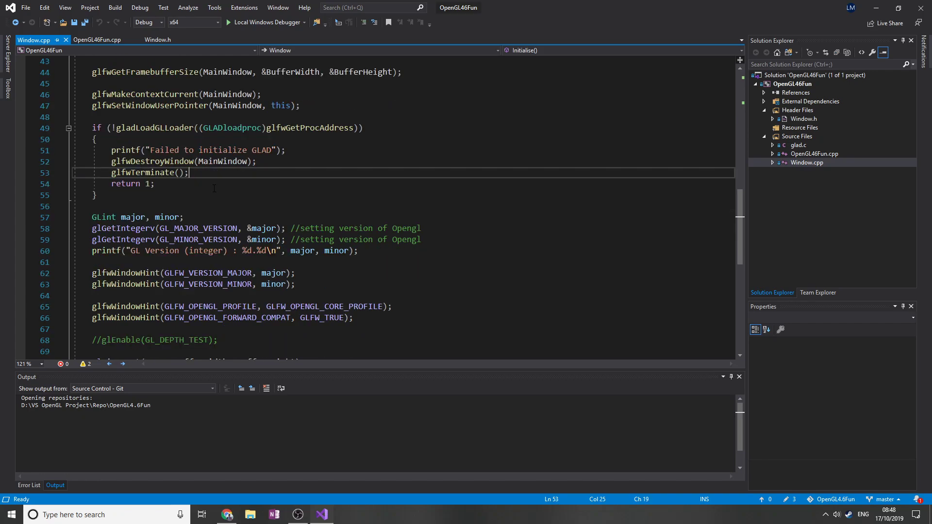
pyautogui.scroll(-3)
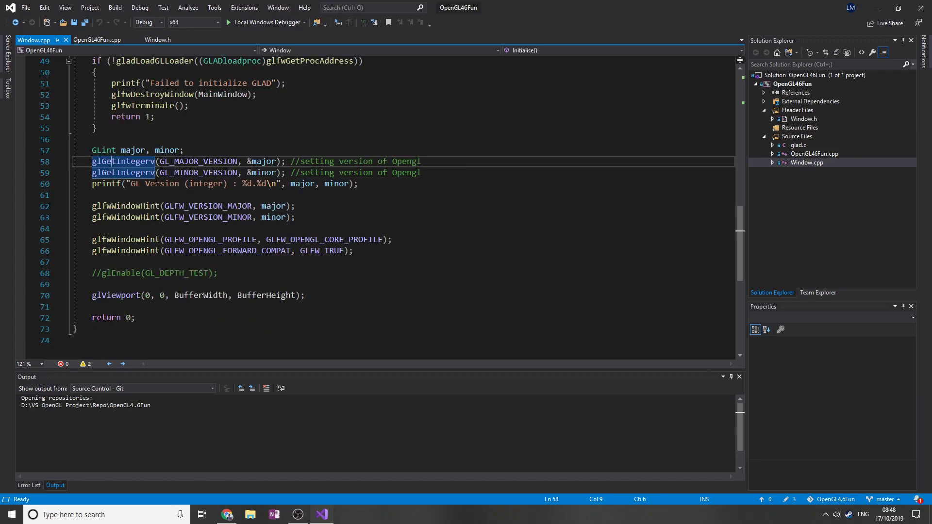
pyautogui.click(95, 195)
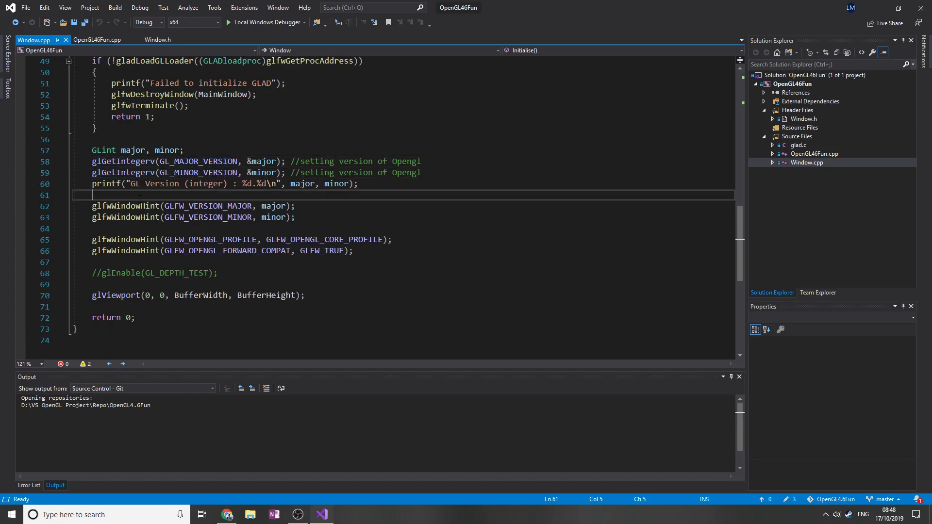
pyautogui.click(357, 183)
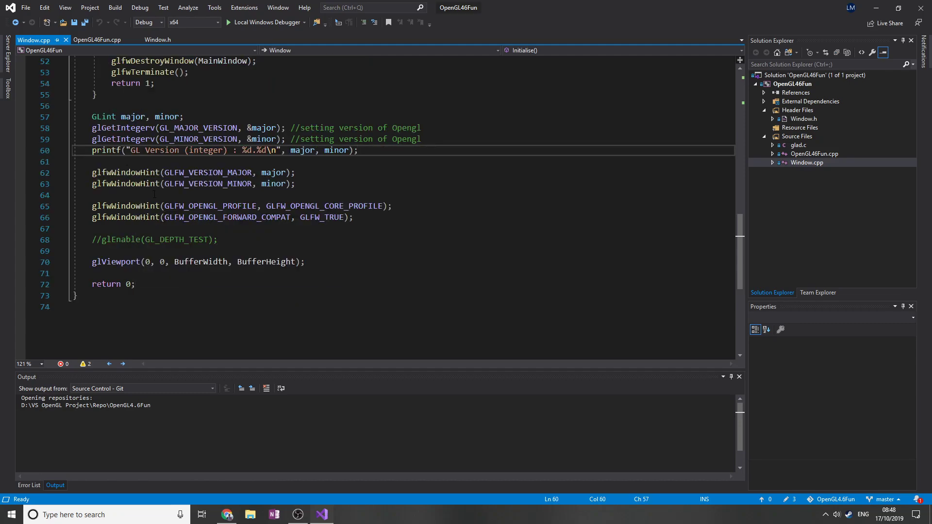
pyautogui.doubleClick(209, 172)
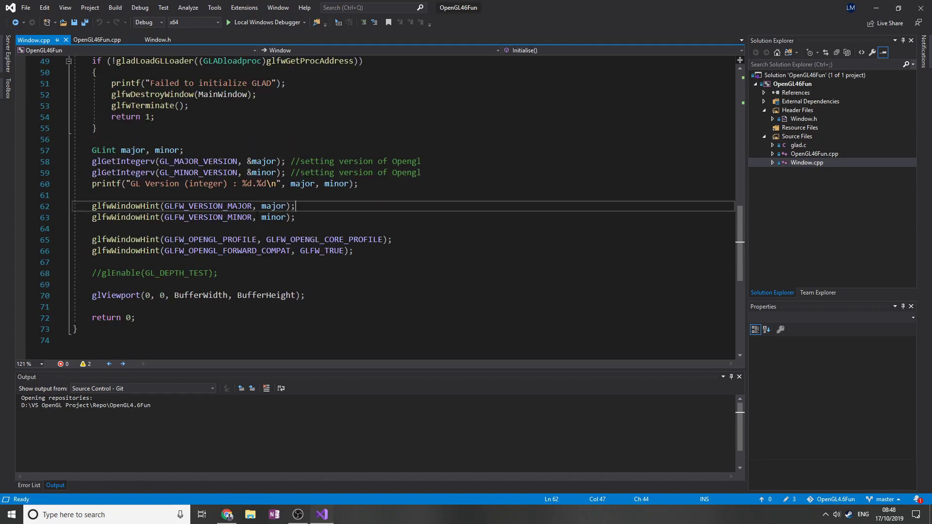
pyautogui.scroll(-3)
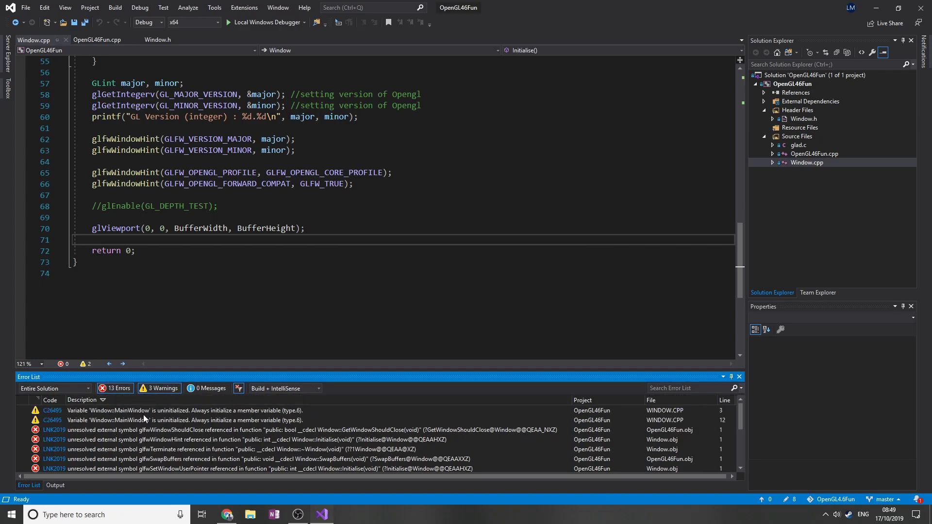
# - Check the uninitialised MainWindow warning in the Error List and open OpenGL46Fun.cpp
pyautogui.click(178, 410)
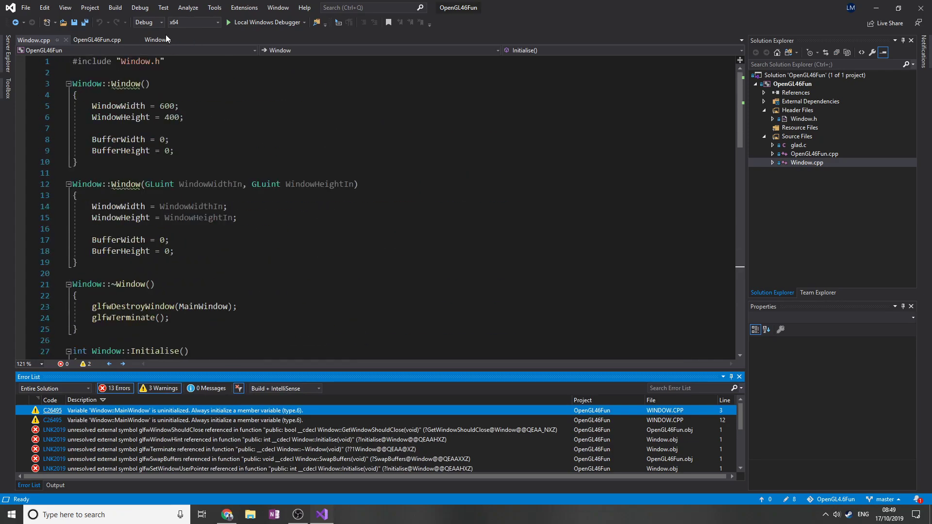
pyautogui.click(813, 153)
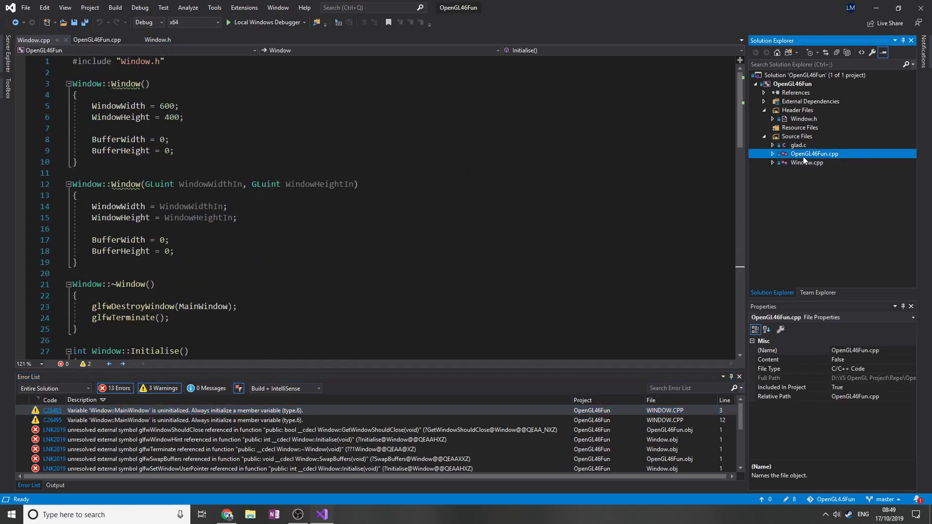
pyautogui.click(99, 39)
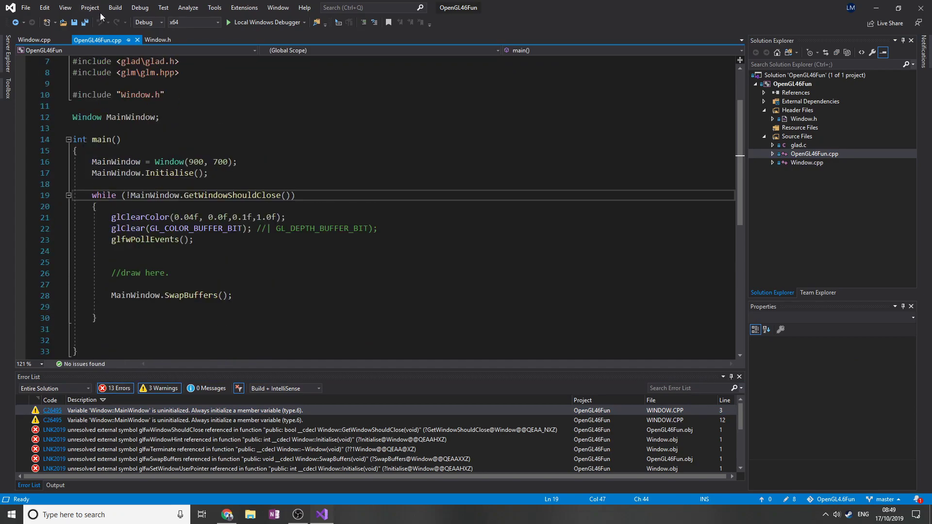
# - Change the solution platform from x64 to x86
pyautogui.click(217, 22)
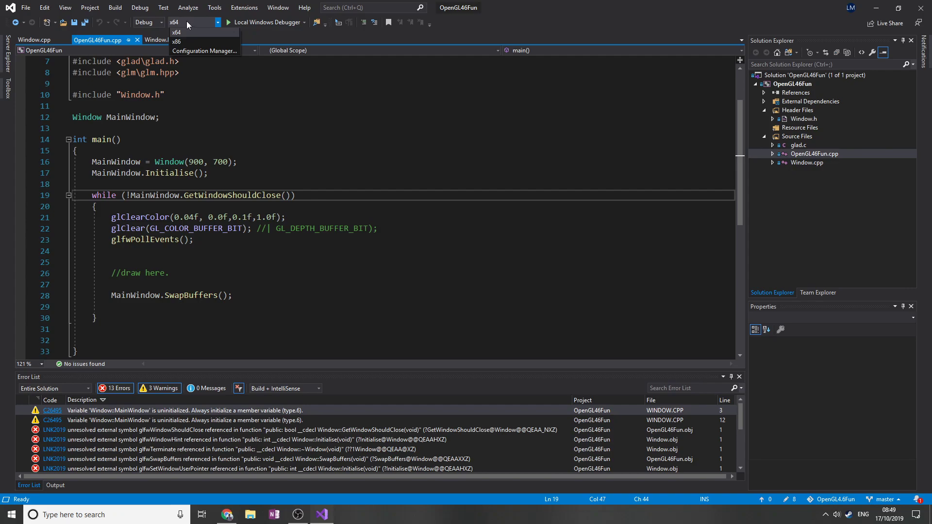
pyautogui.click(176, 40)
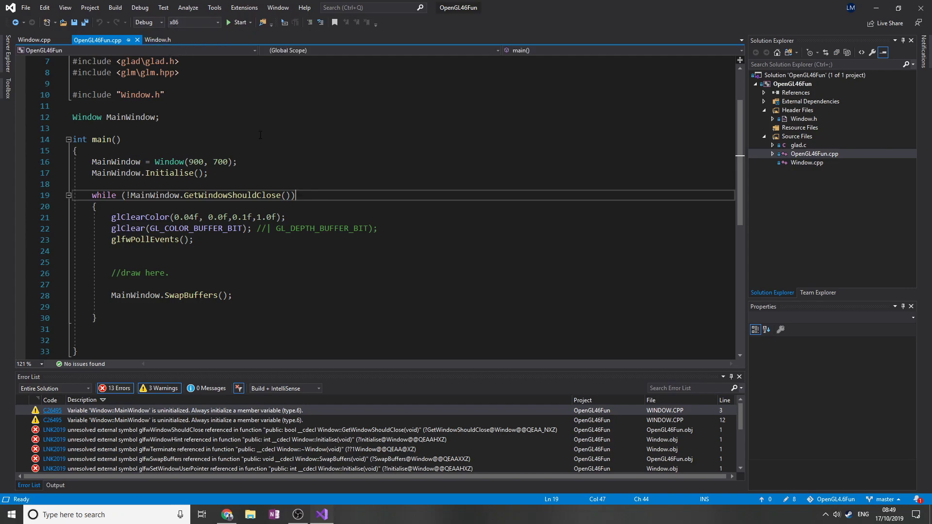
pyautogui.click(238, 22)
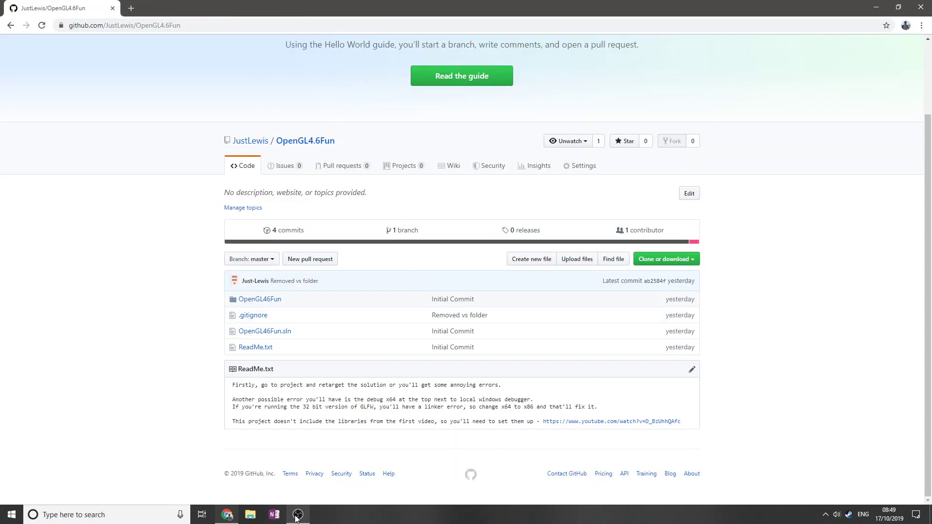
pyautogui.moveTo(131, 280)
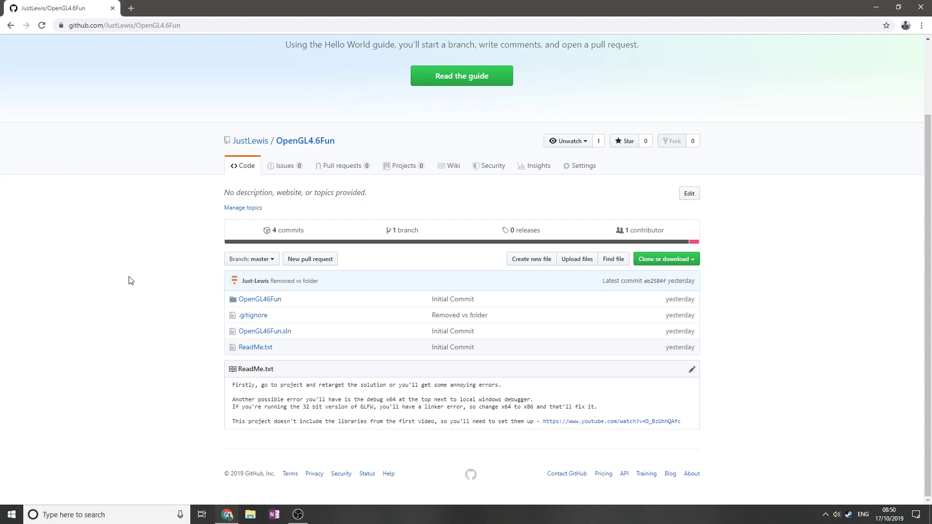
pyautogui.moveTo(4, 105)
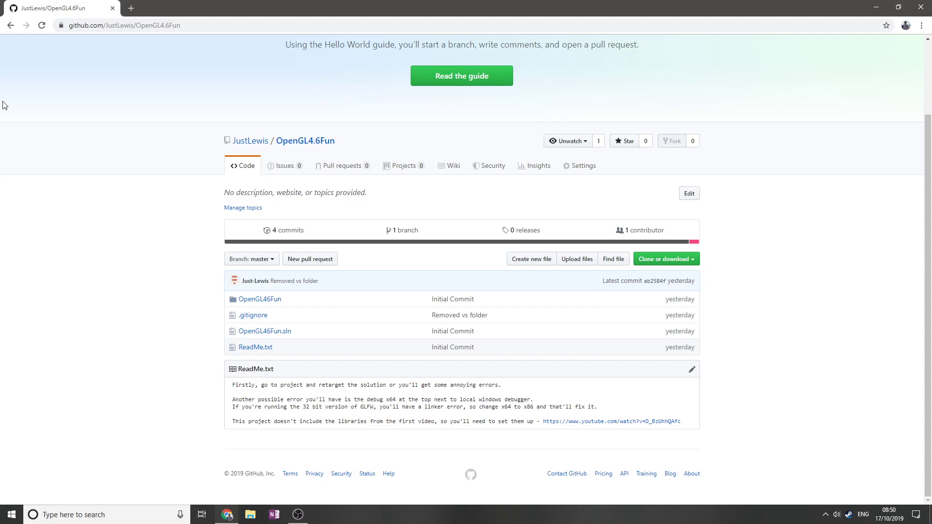